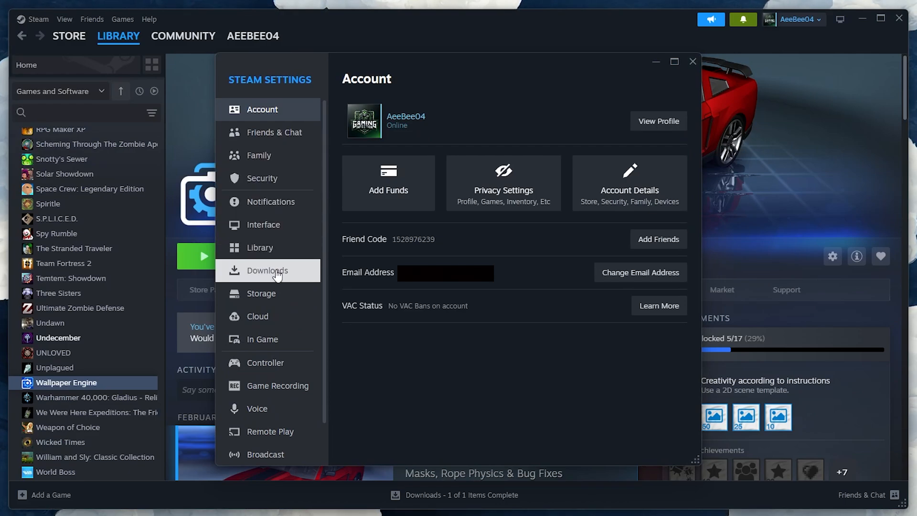
Show Remote Play settings and enable Advanced Host Options for streaming
left_click(270, 430)
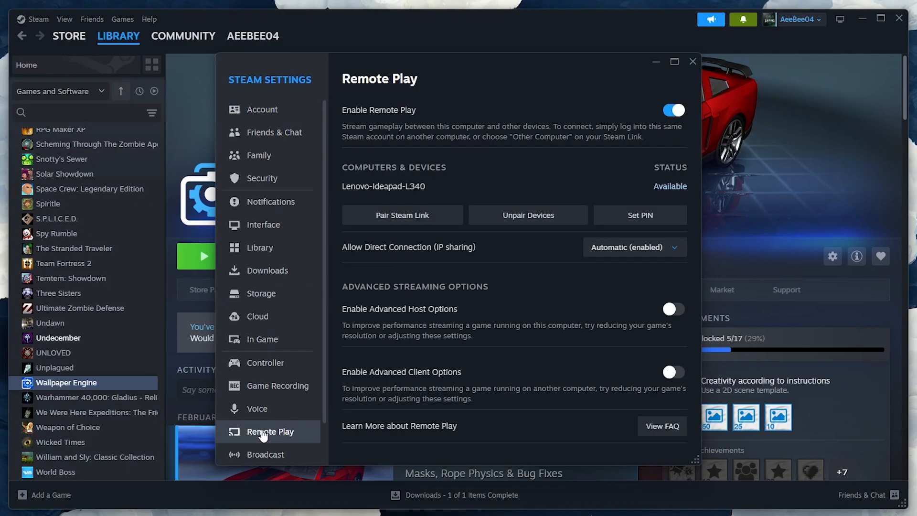
mouse_move(399, 119)
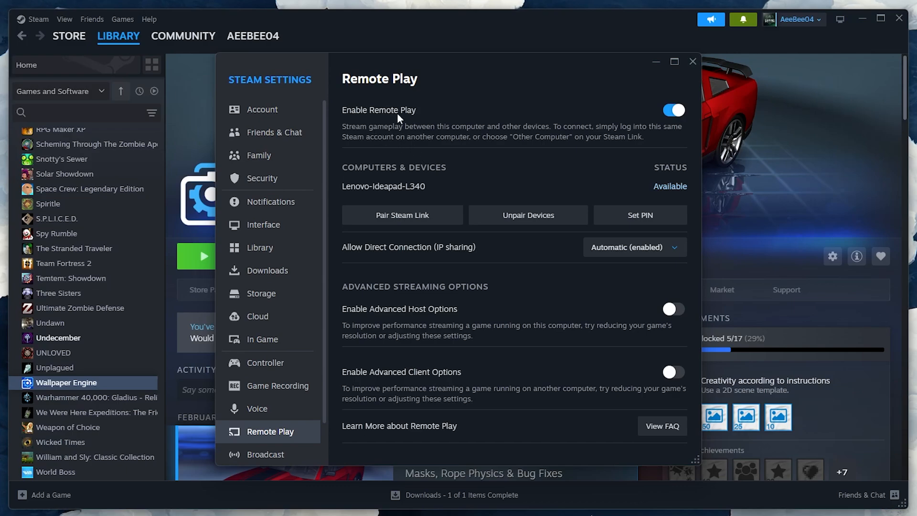
mouse_move(554, 188)
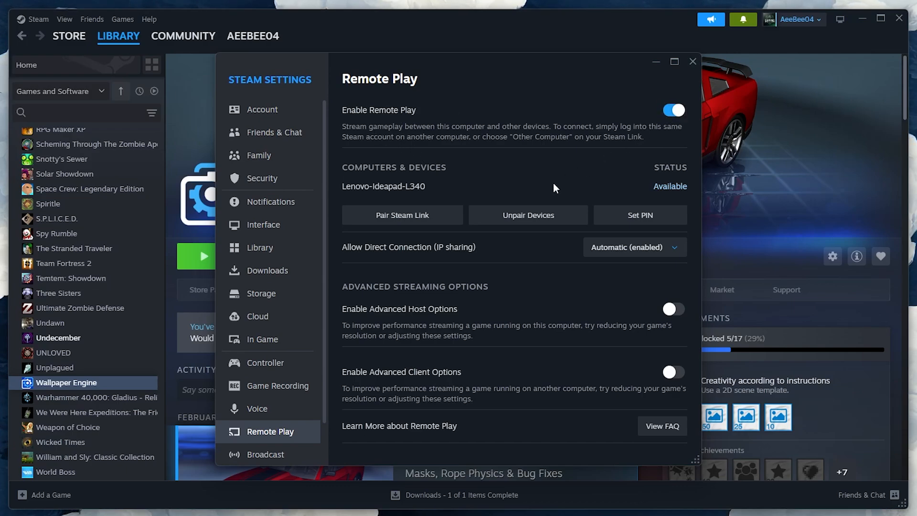
mouse_move(398, 317)
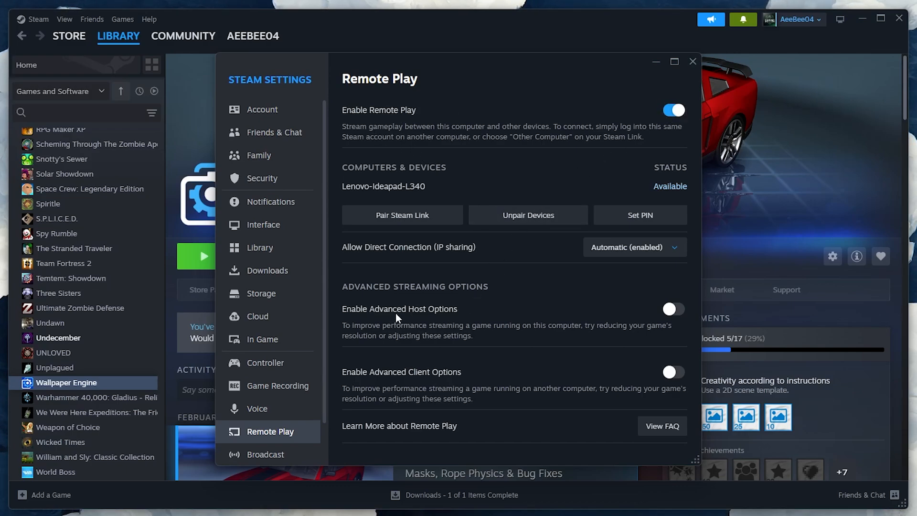
left_click(671, 309)
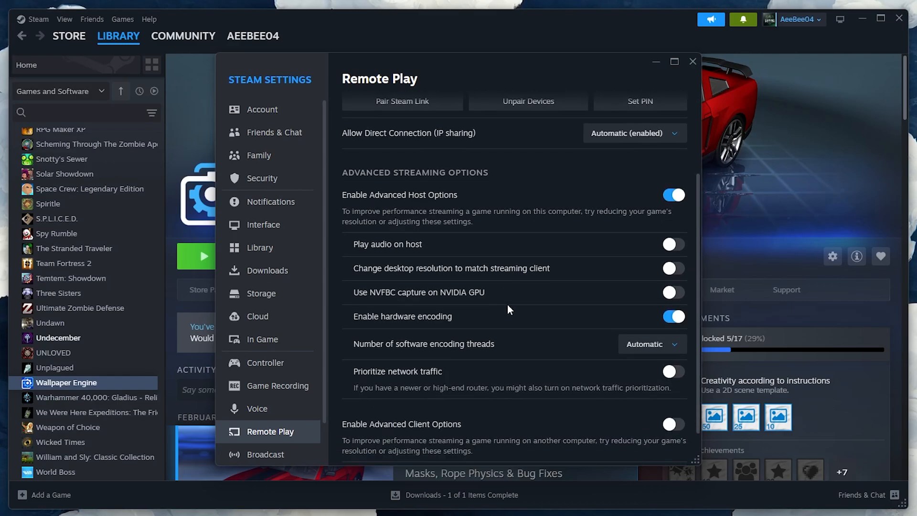
mouse_move(375, 348)
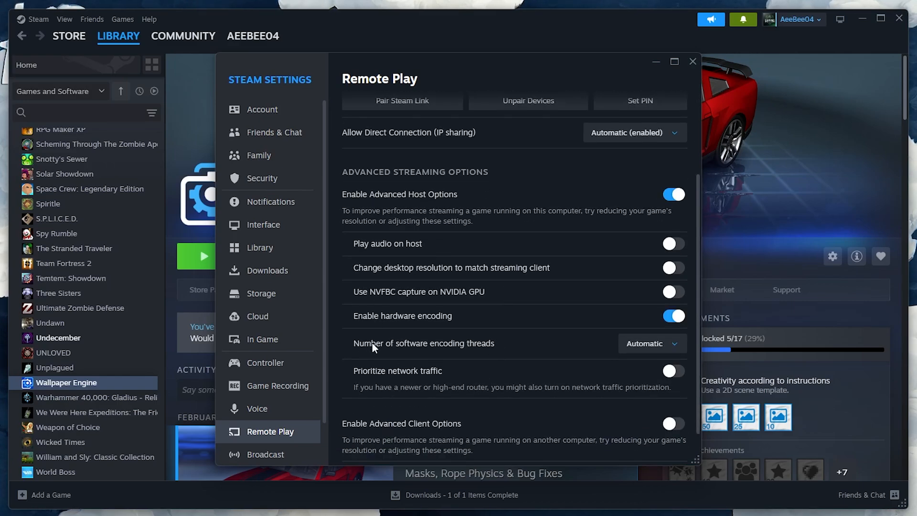
mouse_move(617, 240)
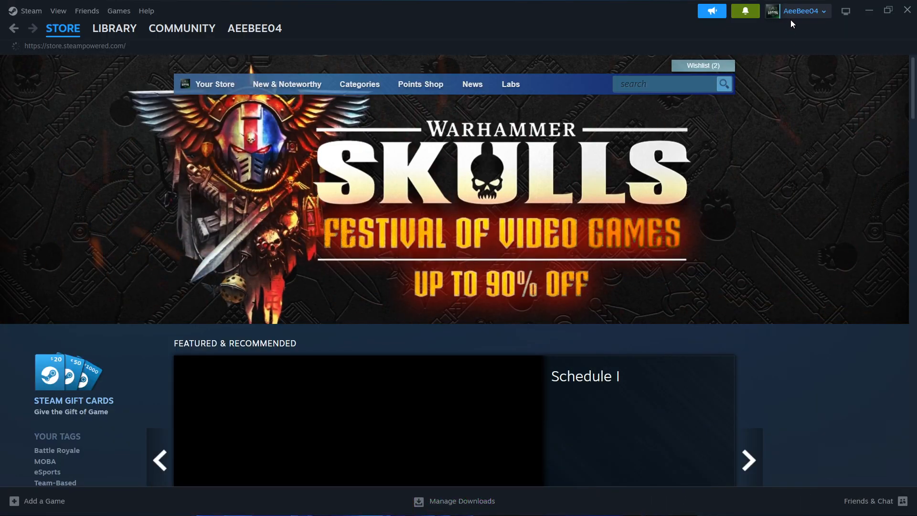
mouse_move(795, 36)
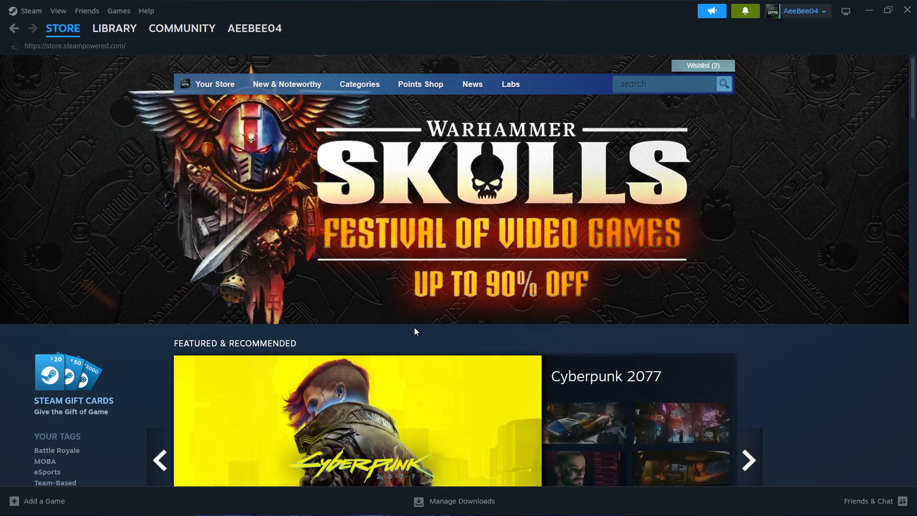
mouse_move(210, 155)
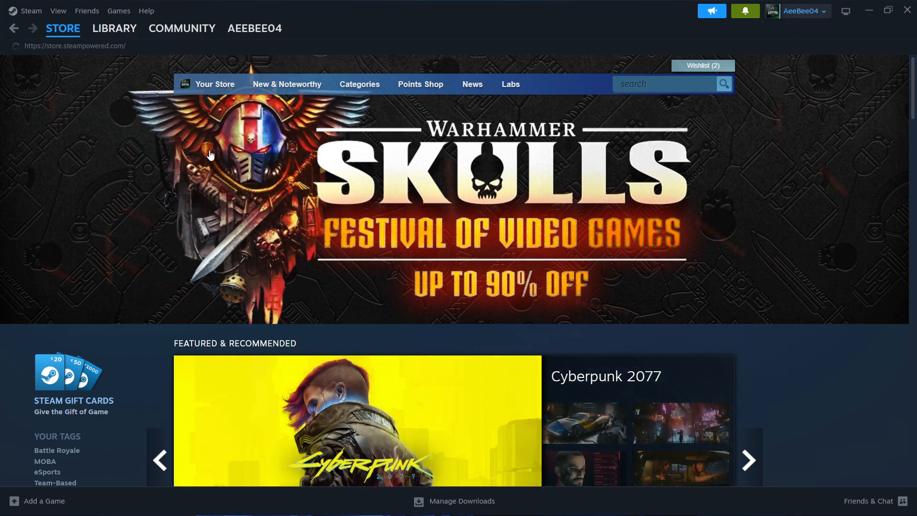
Bring up the Steam client menu on the second PC
left_click(30, 11)
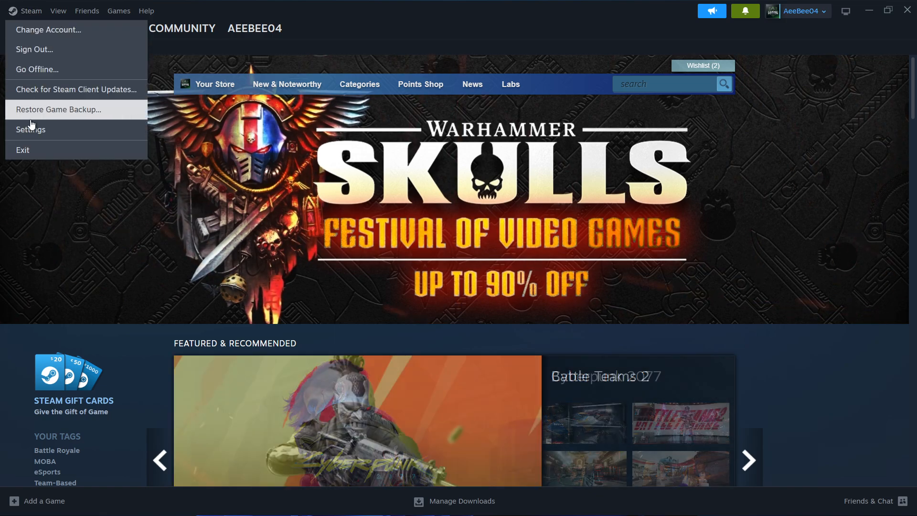
Reach the Remote Play settings page to check host PC Circle is available
left_click(30, 129)
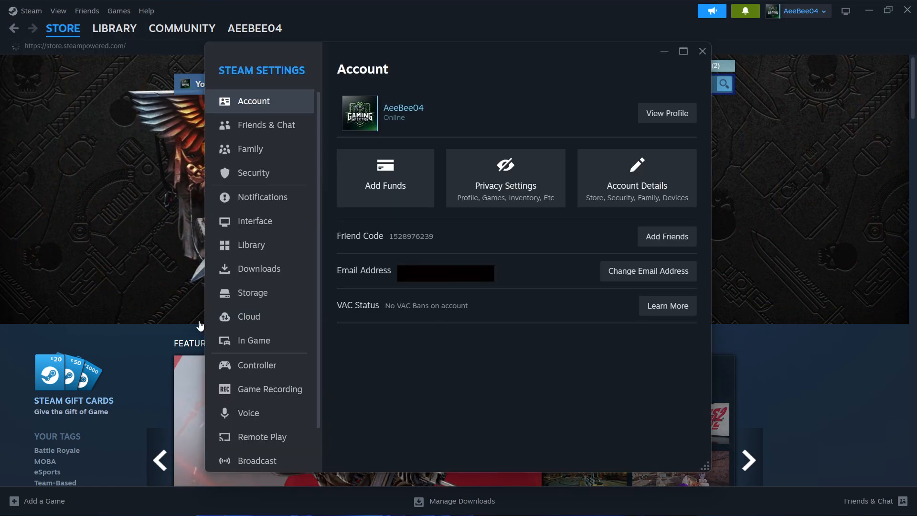
left_click(263, 436)
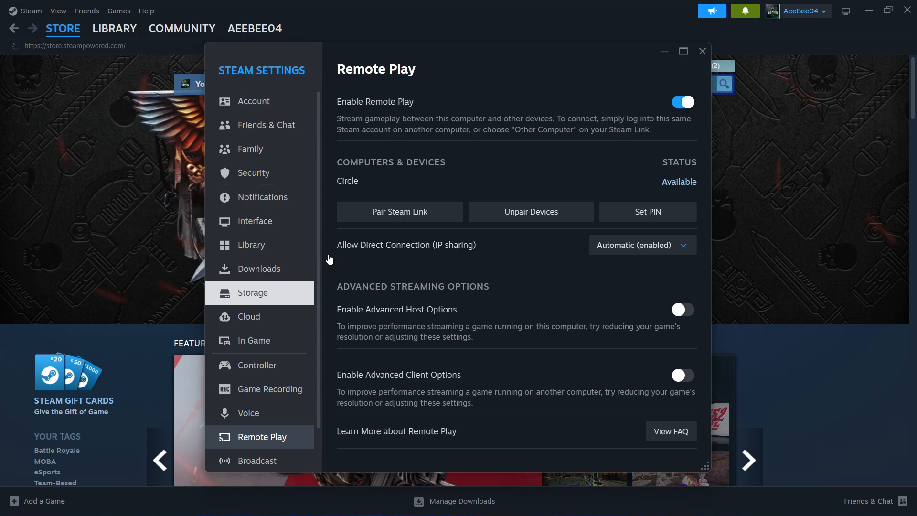
mouse_move(614, 110)
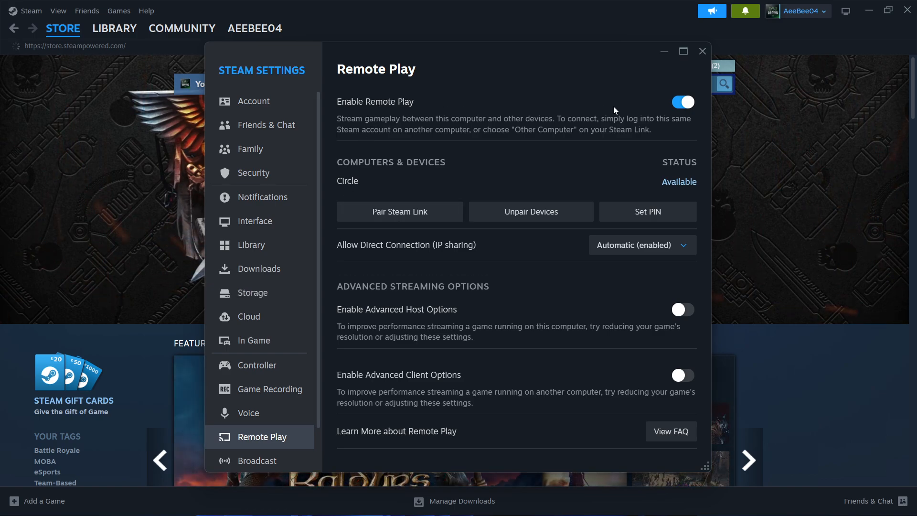
mouse_move(526, 173)
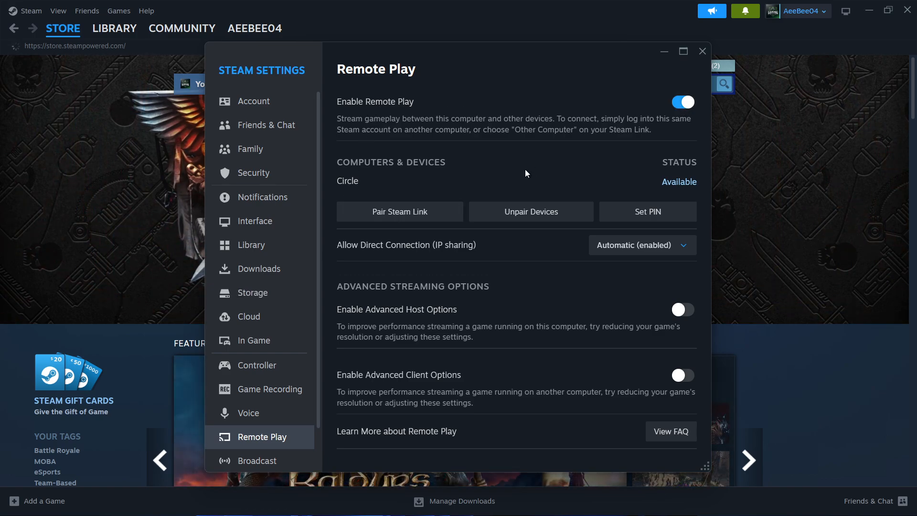
mouse_move(346, 189)
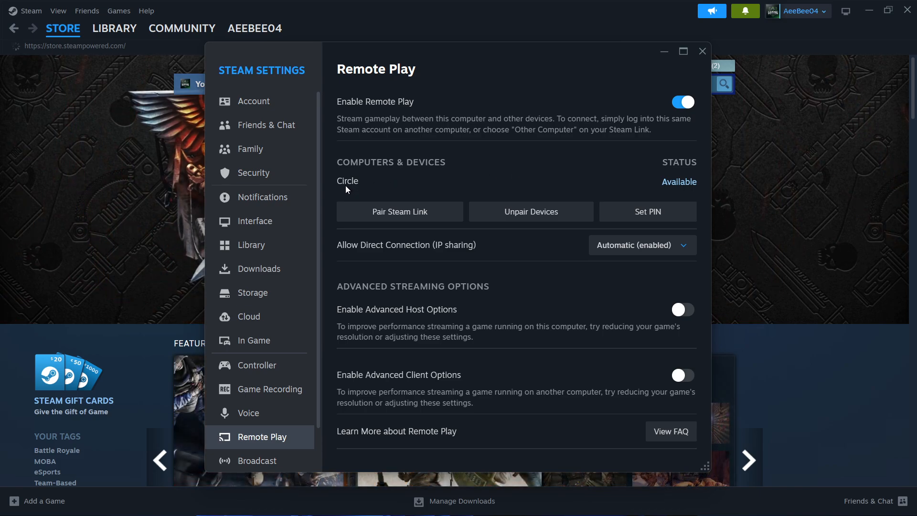
mouse_move(670, 186)
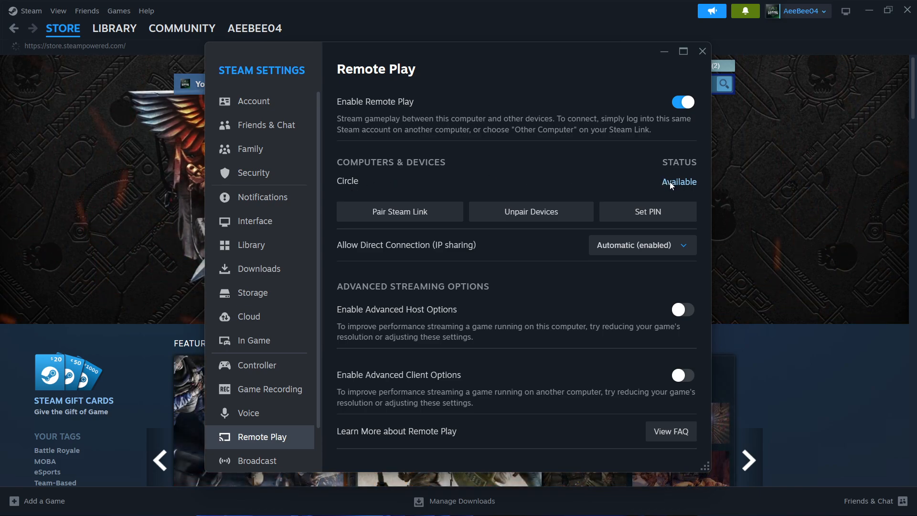
mouse_move(512, 231)
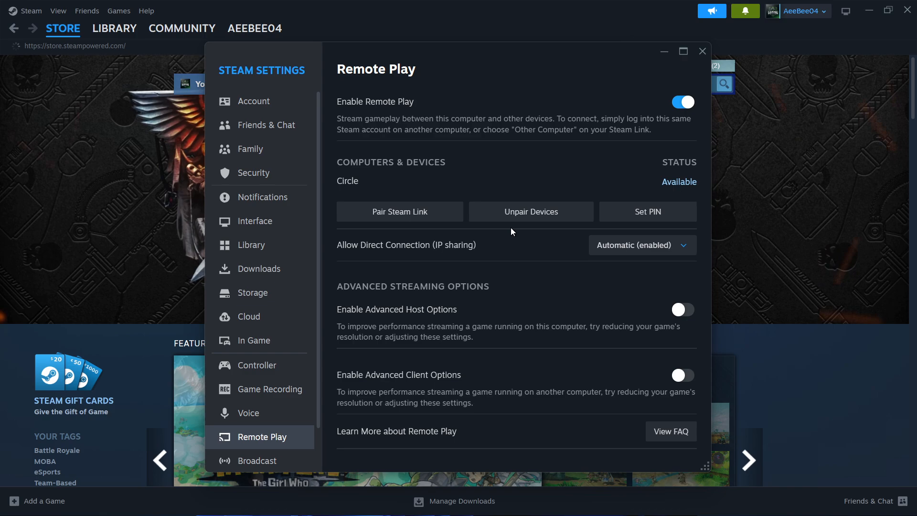
mouse_move(702, 51)
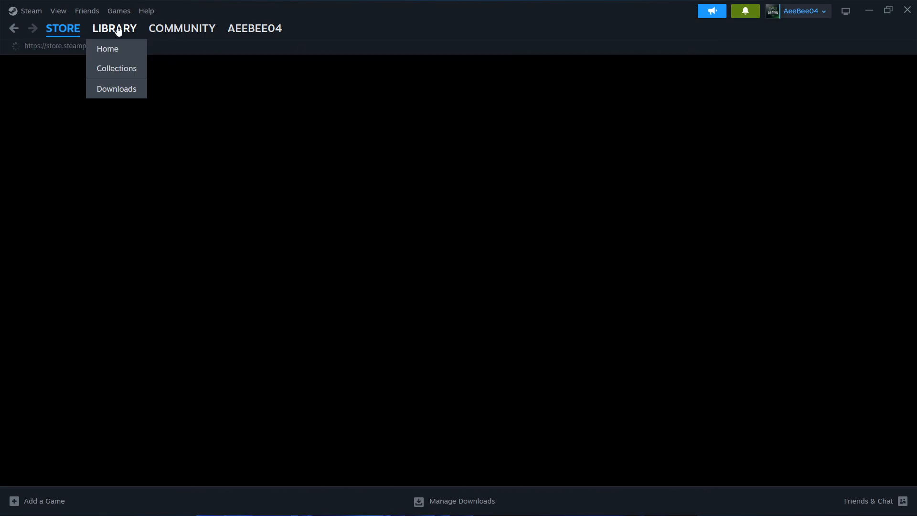
Go to the game library and select Counter-Strike 2 under Esport Games
left_click(107, 49)
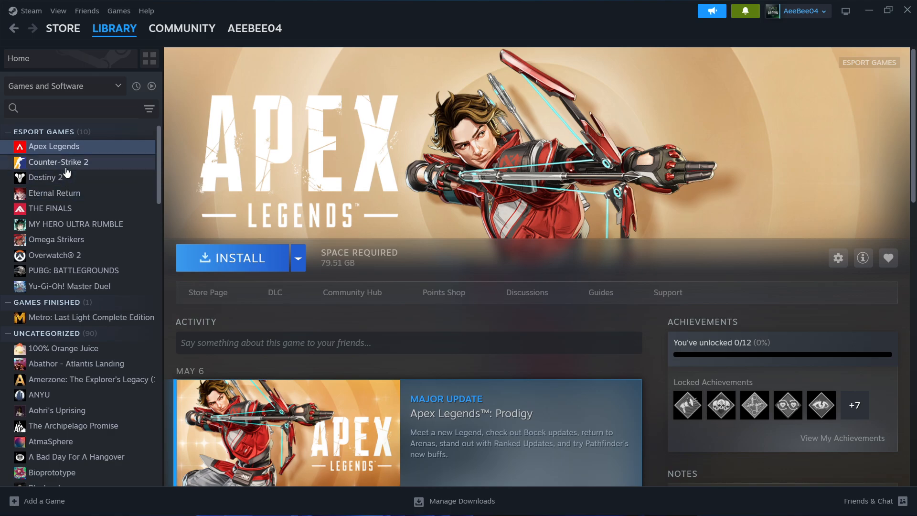
left_click(76, 223)
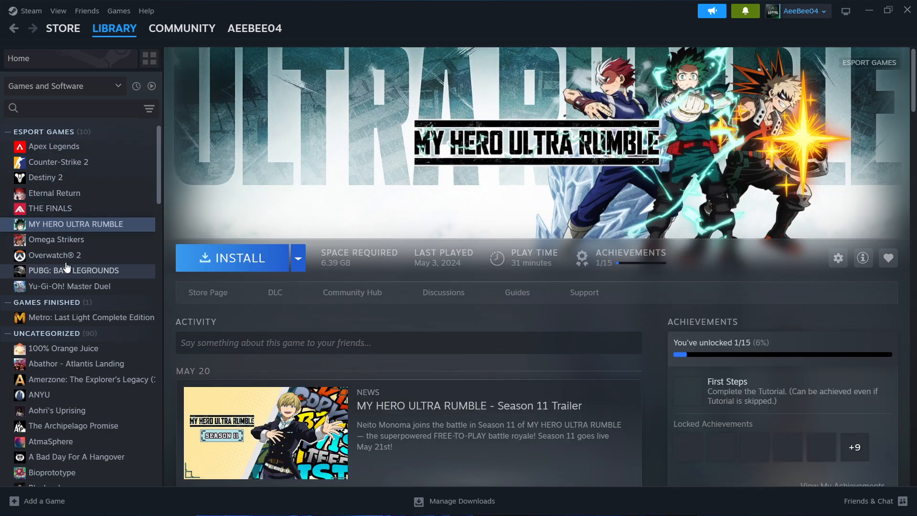
left_click(58, 162)
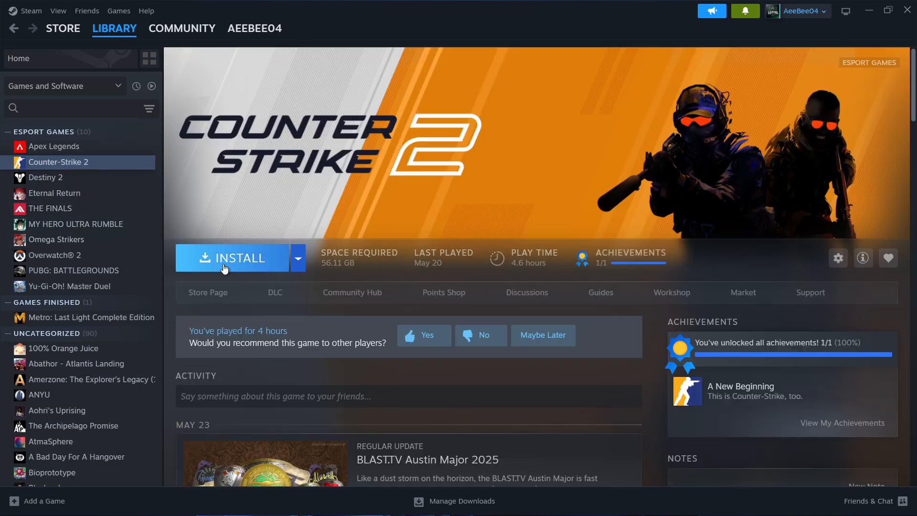
Stream Counter-Strike 2 from host PC Circle and connect to the running game
left_click(298, 258)
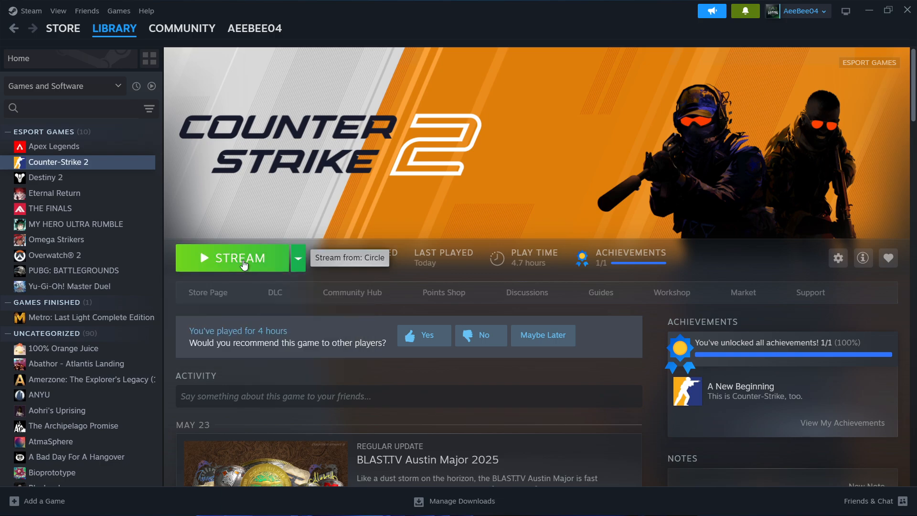
left_click(234, 258)
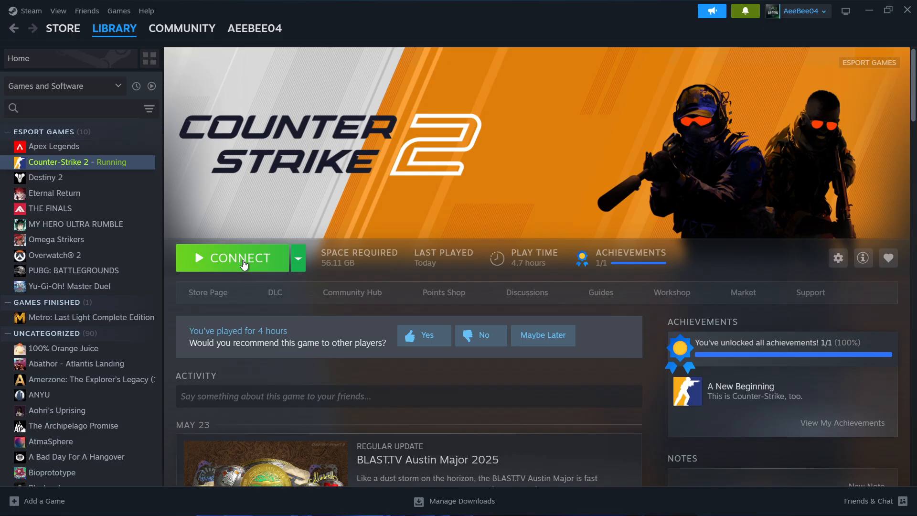
left_click(233, 258)
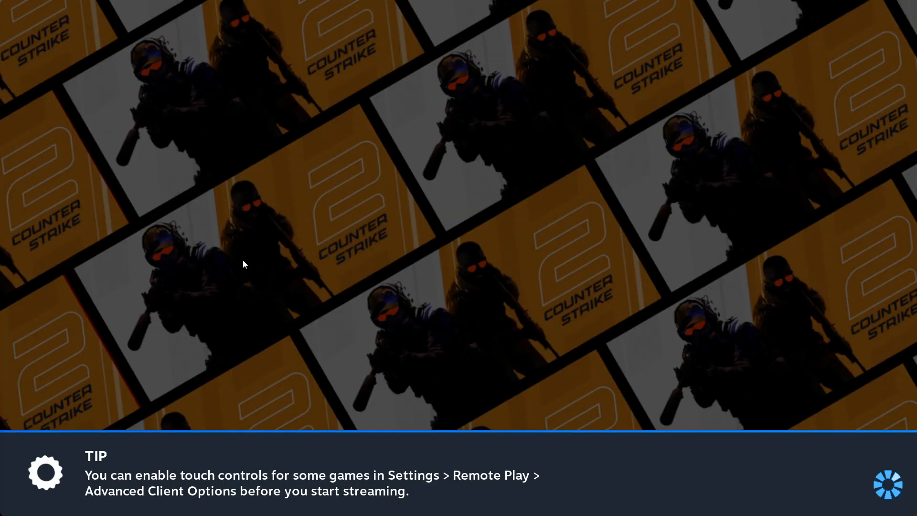
mouse_move(505, 285)
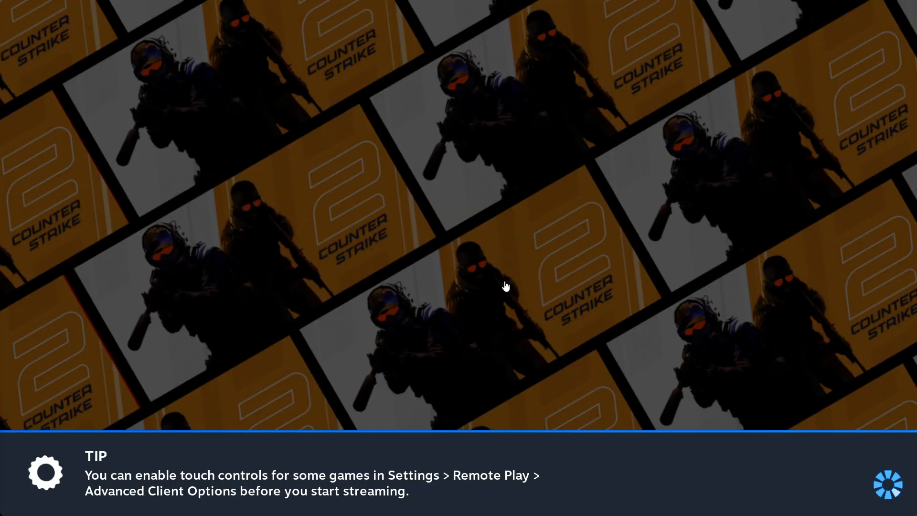